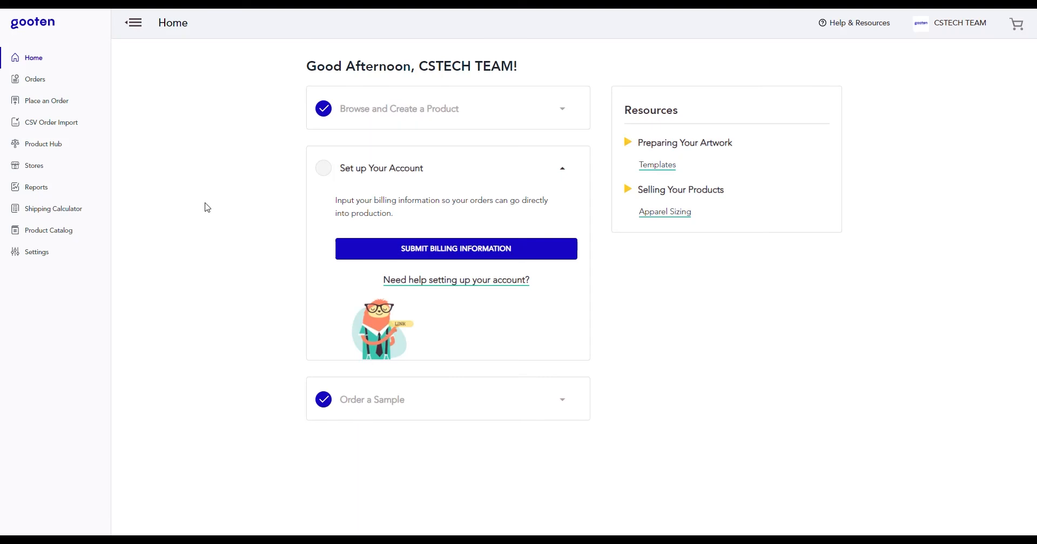
{"action": "mouse_move", "coordinate": [116, 182]}
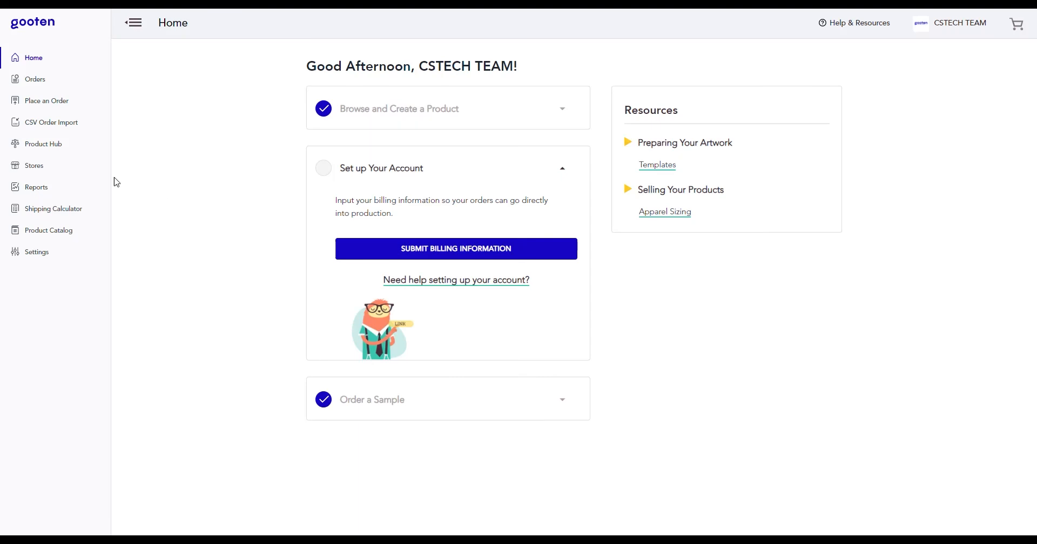
Step: Open Gooten's Product Hub to list the account's saved products
{"action": "left_click", "coordinate": [43, 144]}
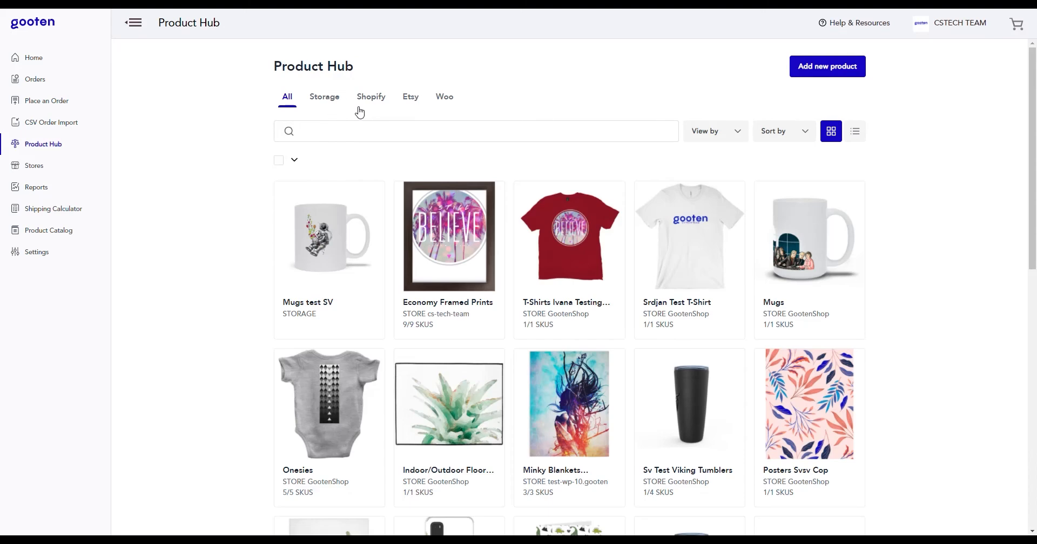
Step: Filter the Product Hub to show only the Shopify store's products
{"action": "left_click", "coordinate": [371, 97]}
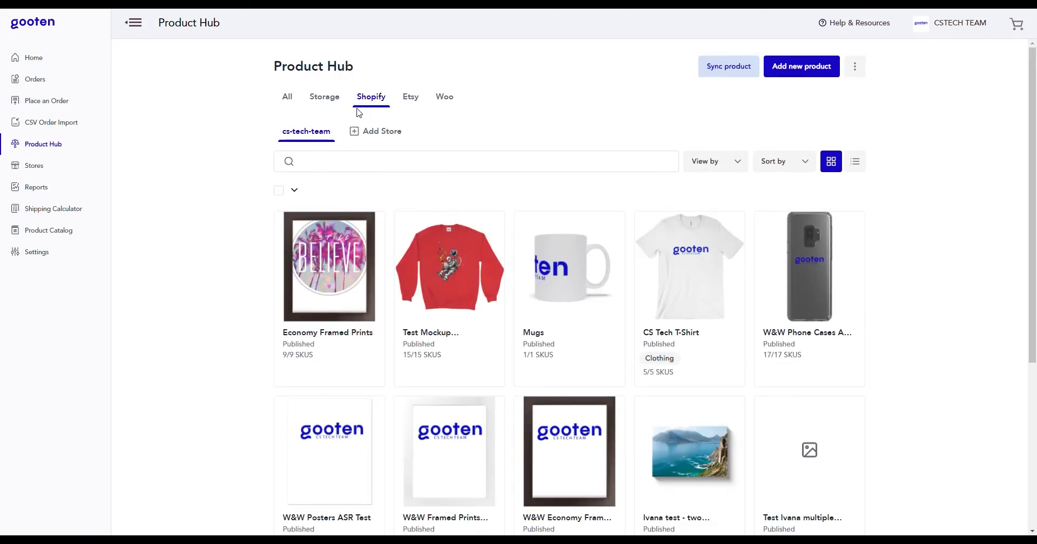
{"action": "mouse_move", "coordinate": [322, 140]}
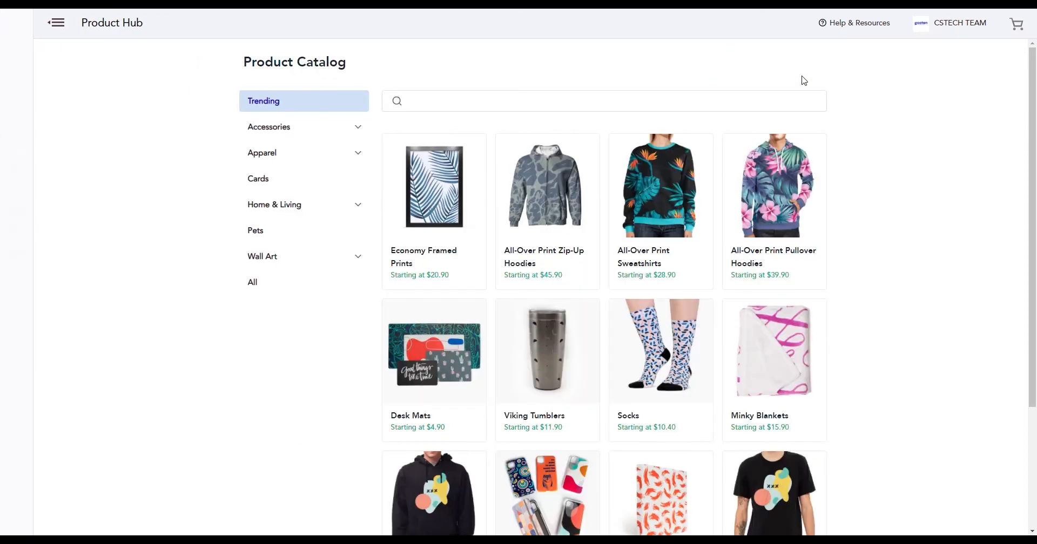
{"action": "left_click", "coordinate": [56, 22]}
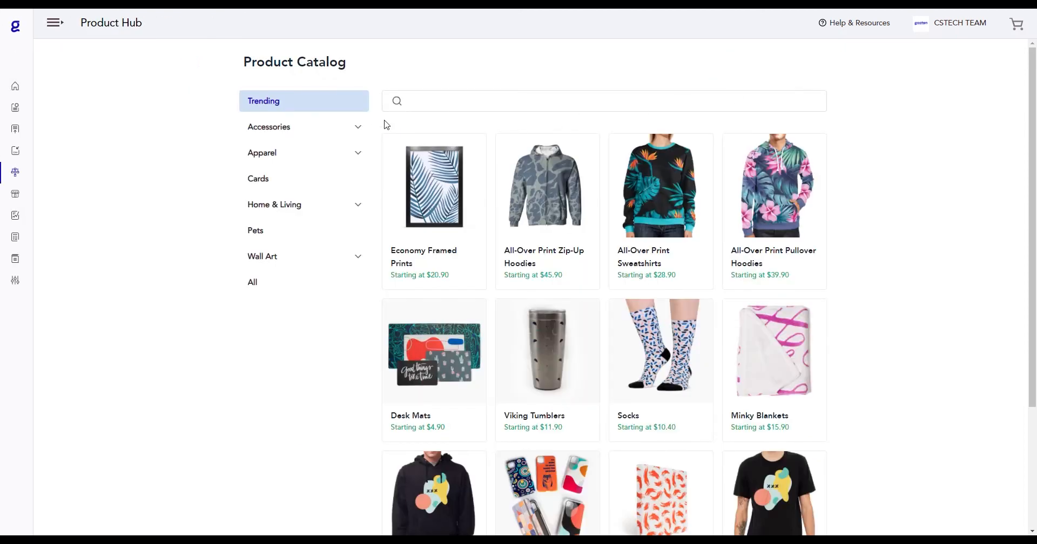
{"action": "mouse_move", "coordinate": [376, 174]}
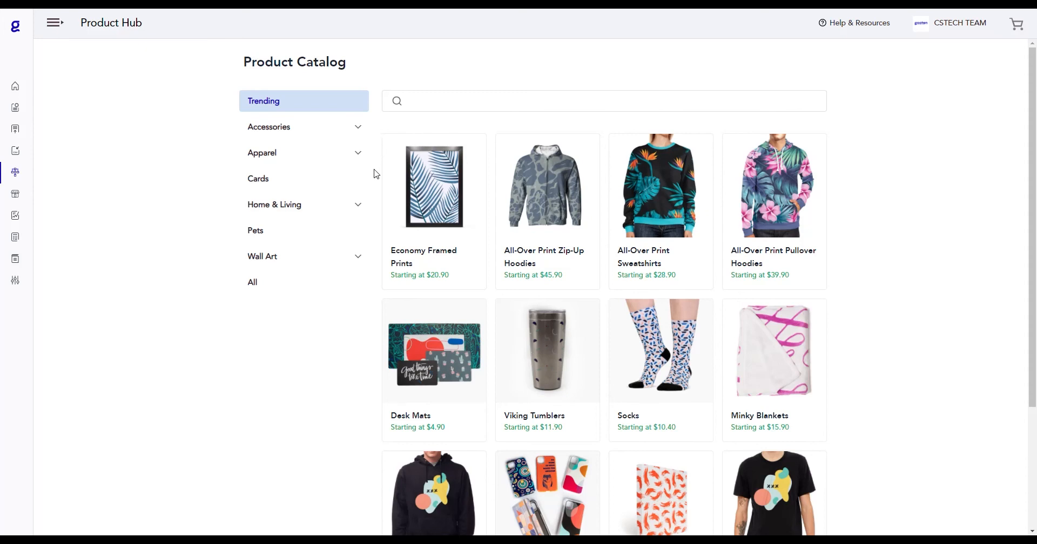
{"action": "mouse_move", "coordinate": [382, 197]}
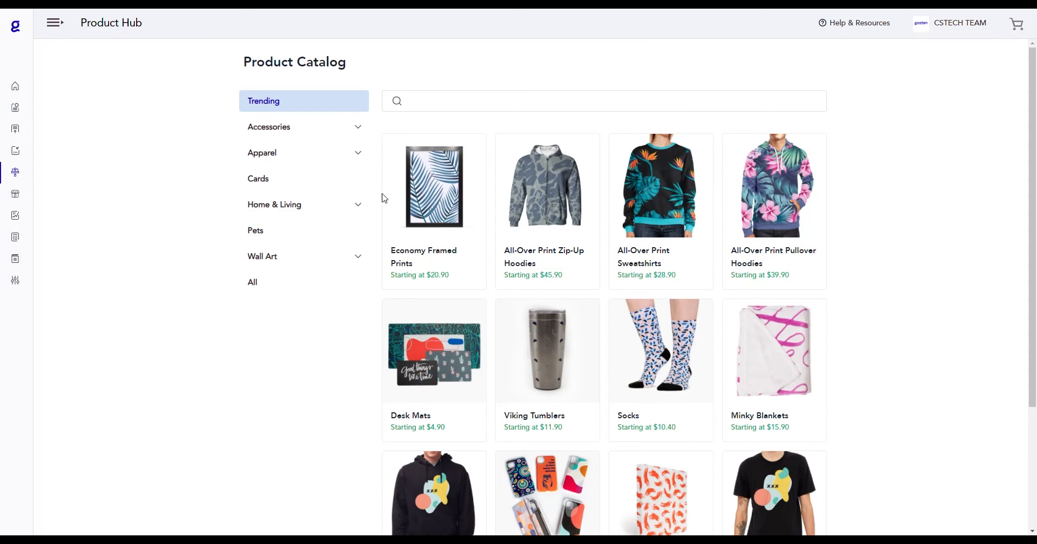
{"action": "mouse_move", "coordinate": [399, 204]}
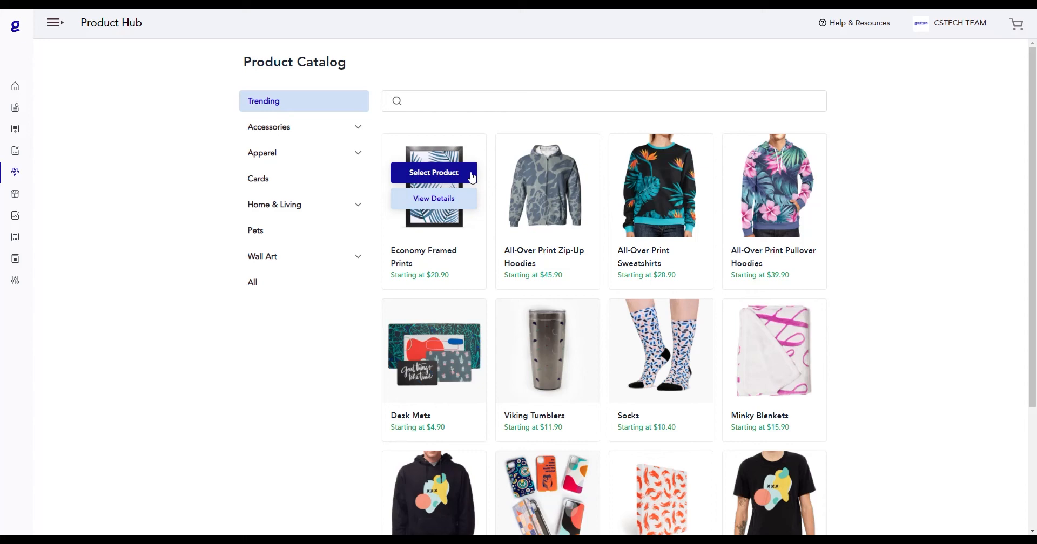
{"action": "mouse_move", "coordinate": [469, 173]}
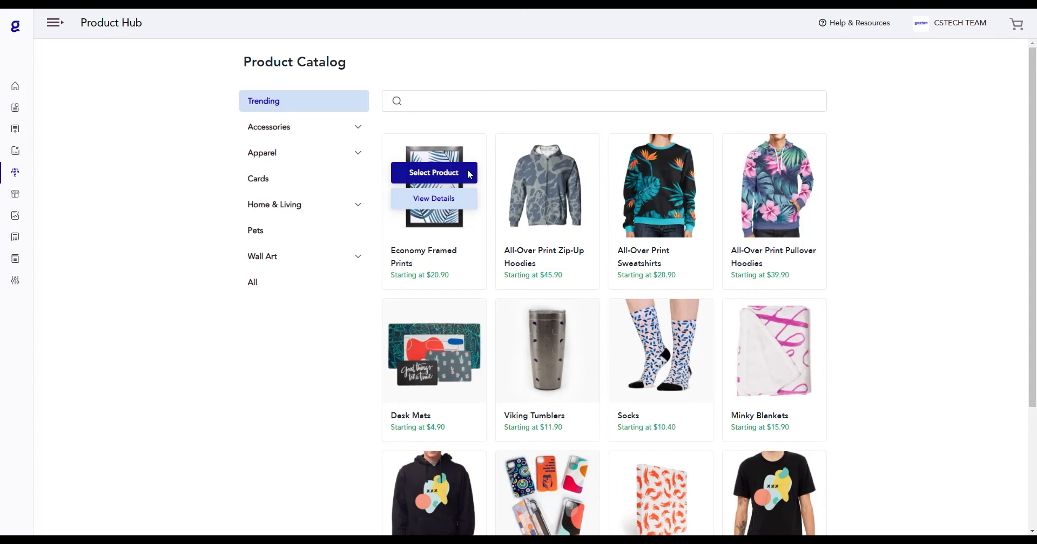
Step: Select Economy Framed Prints with Black and White frames, Square orientation, 16x16 inch size
{"action": "left_click", "coordinate": [434, 173]}
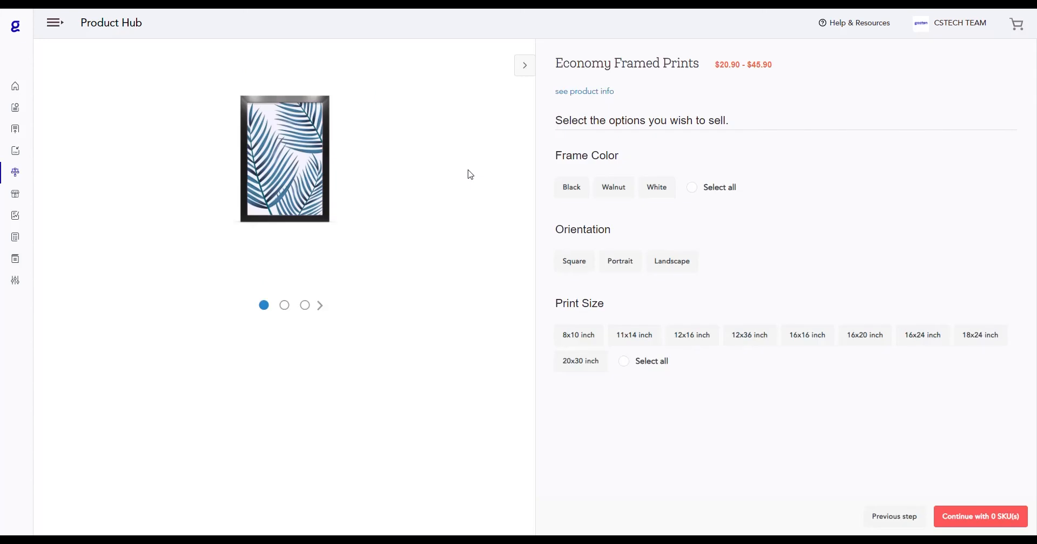
{"action": "left_click", "coordinate": [571, 187]}
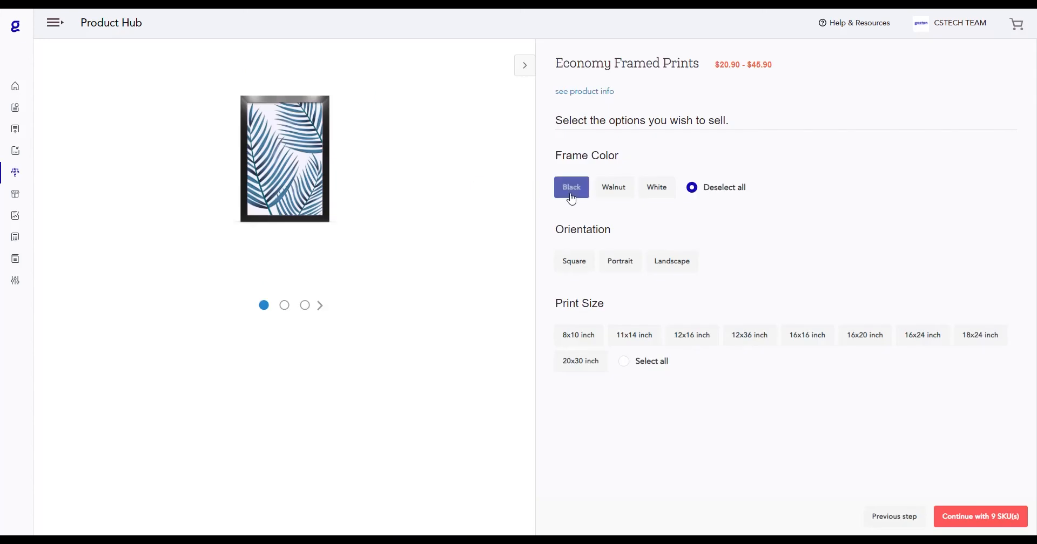
{"action": "left_click", "coordinate": [657, 187]}
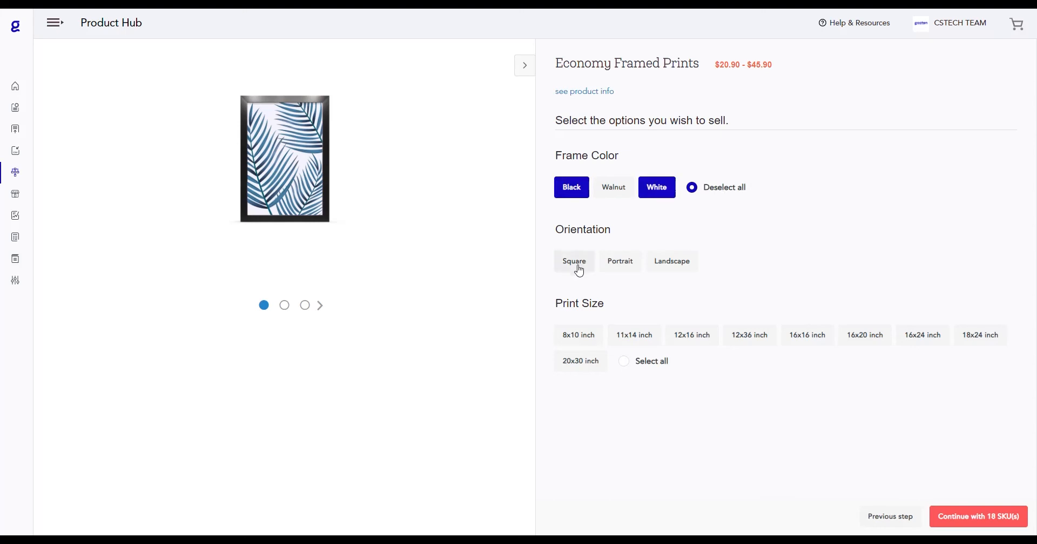
{"action": "left_click", "coordinate": [807, 336]}
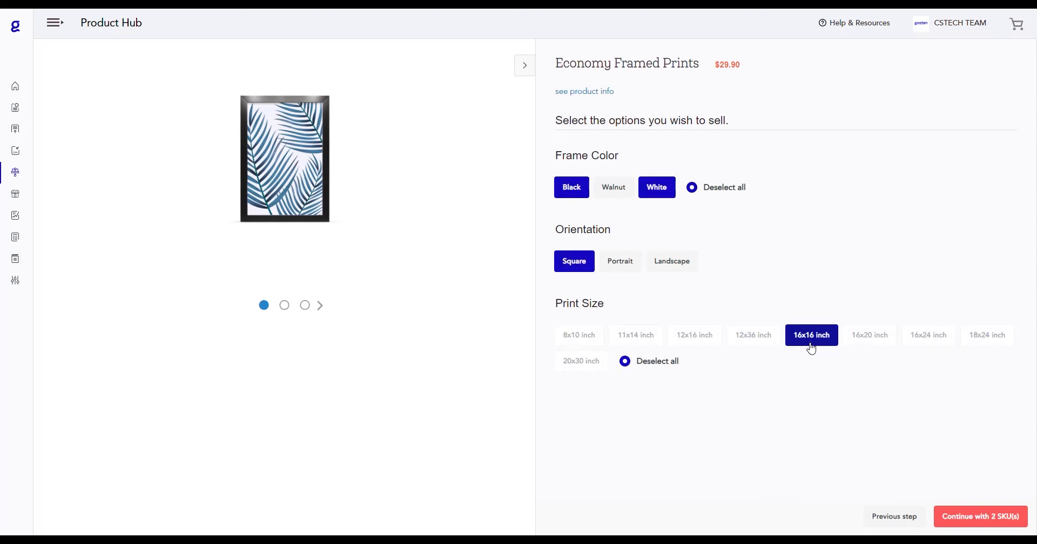
{"action": "left_click", "coordinate": [980, 516]}
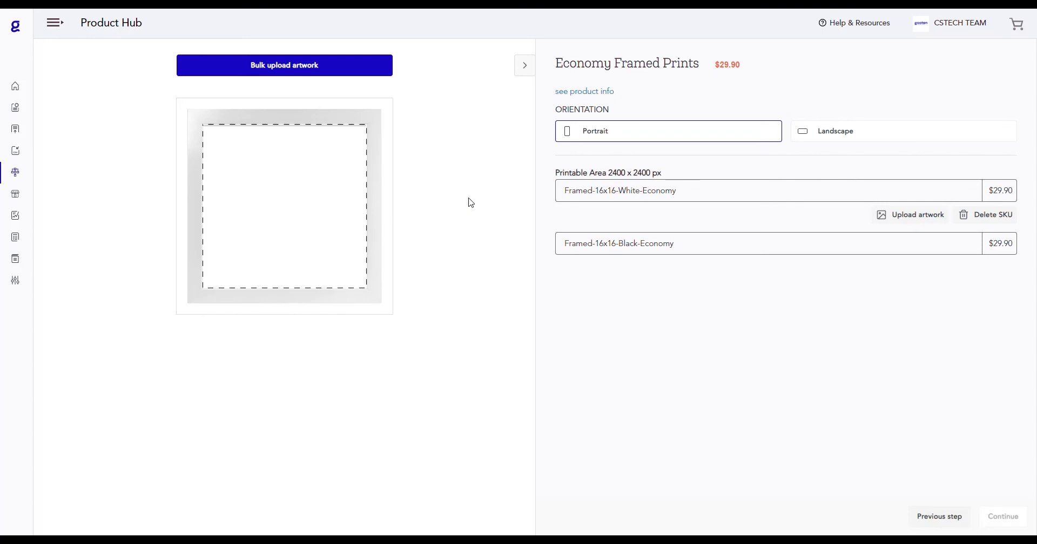
{"action": "mouse_move", "coordinate": [385, 119]}
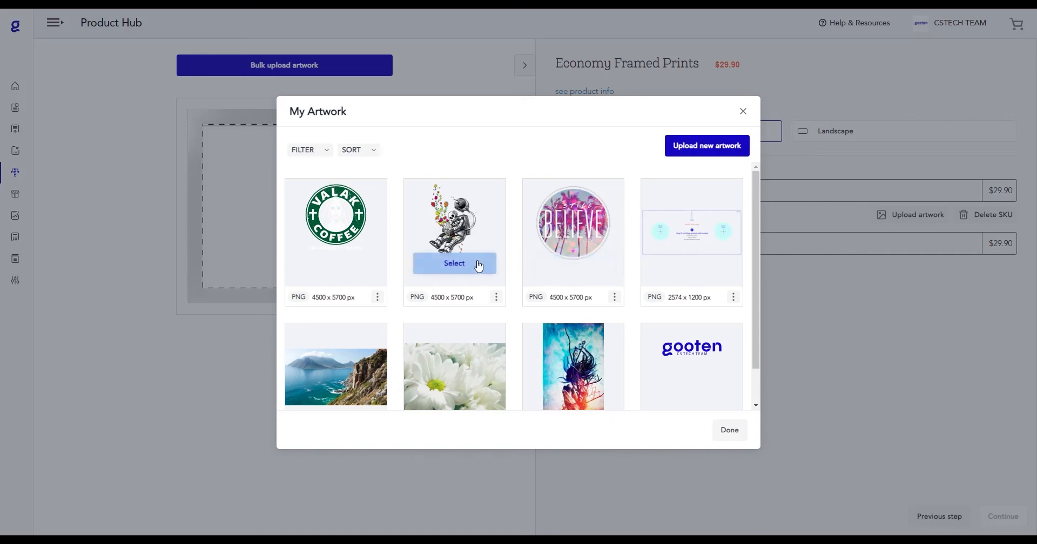
Step: Pick the astronaut-with-flowers image from My Artwork for both framed print SKUs
{"action": "left_click", "coordinate": [454, 263]}
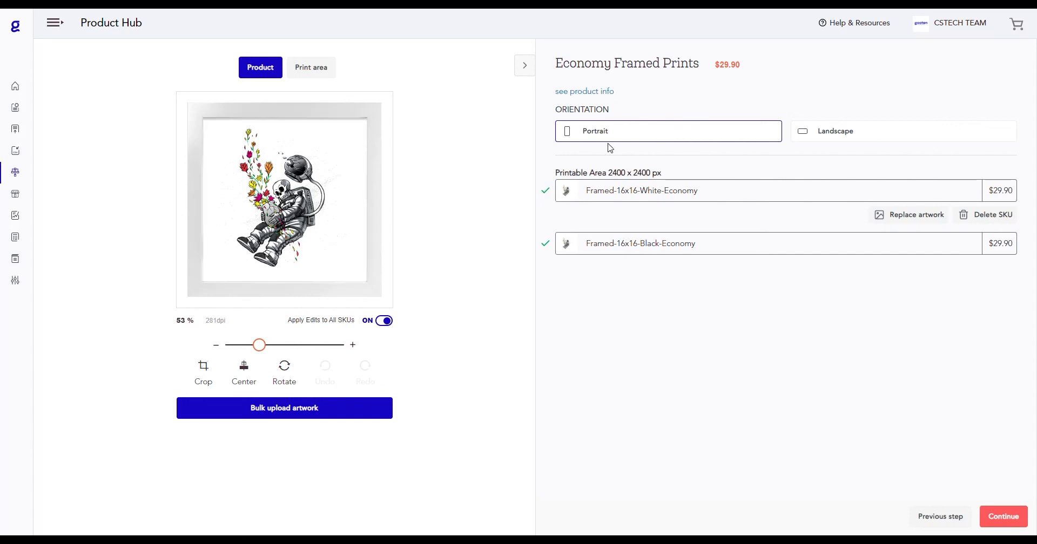
Step: Set the astronaut artwork to portrait orientation, then proceed to Product Mockups
{"action": "left_click", "coordinate": [845, 131]}
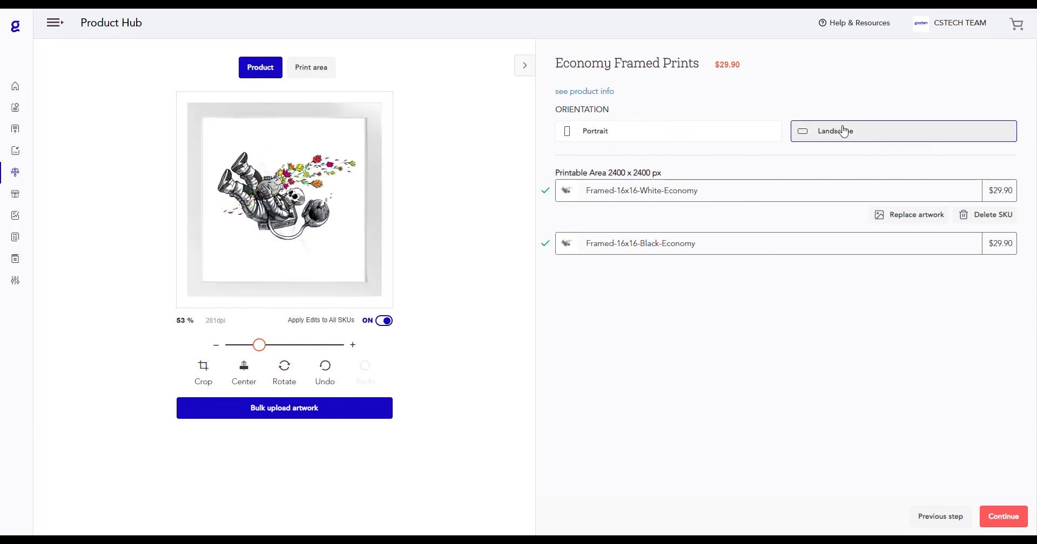
{"action": "left_click", "coordinate": [667, 130]}
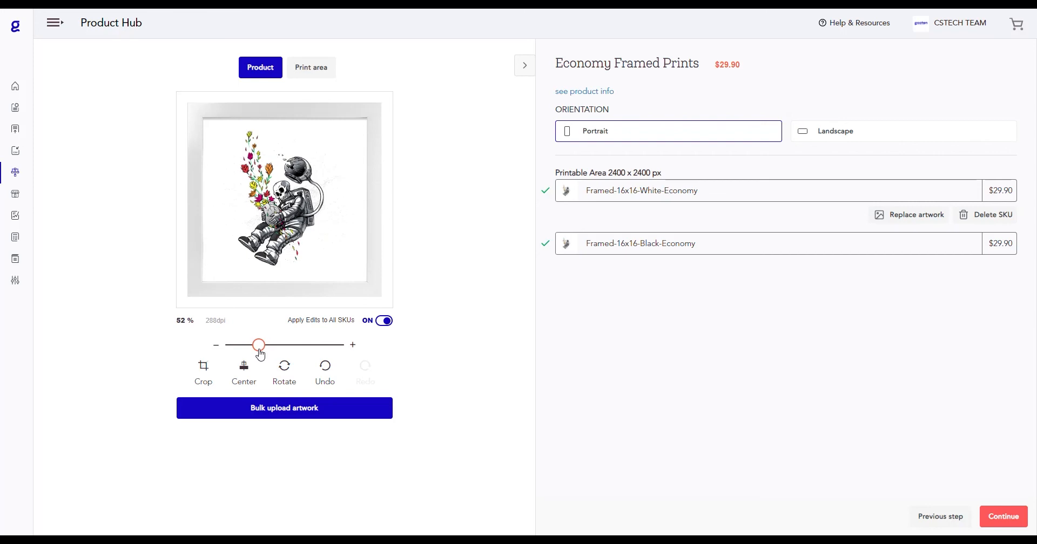
{"action": "mouse_move", "coordinate": [203, 367]}
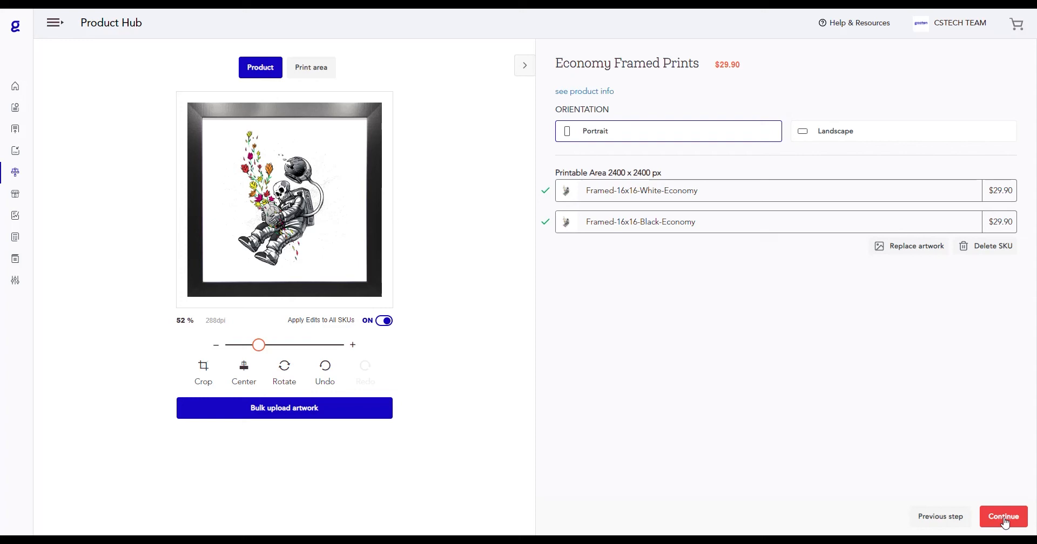
{"action": "left_click", "coordinate": [1003, 517]}
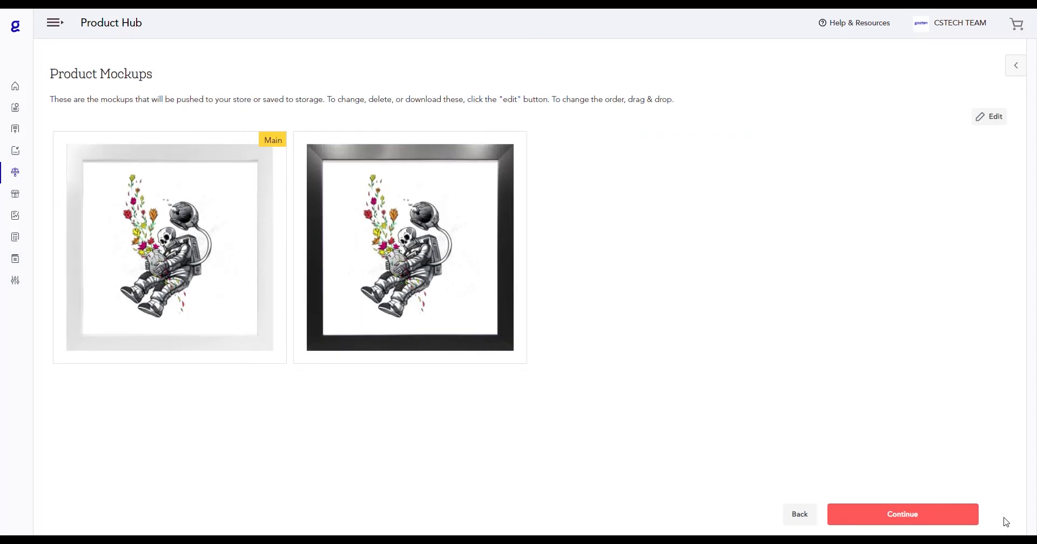
{"action": "mouse_move", "coordinate": [286, 280]}
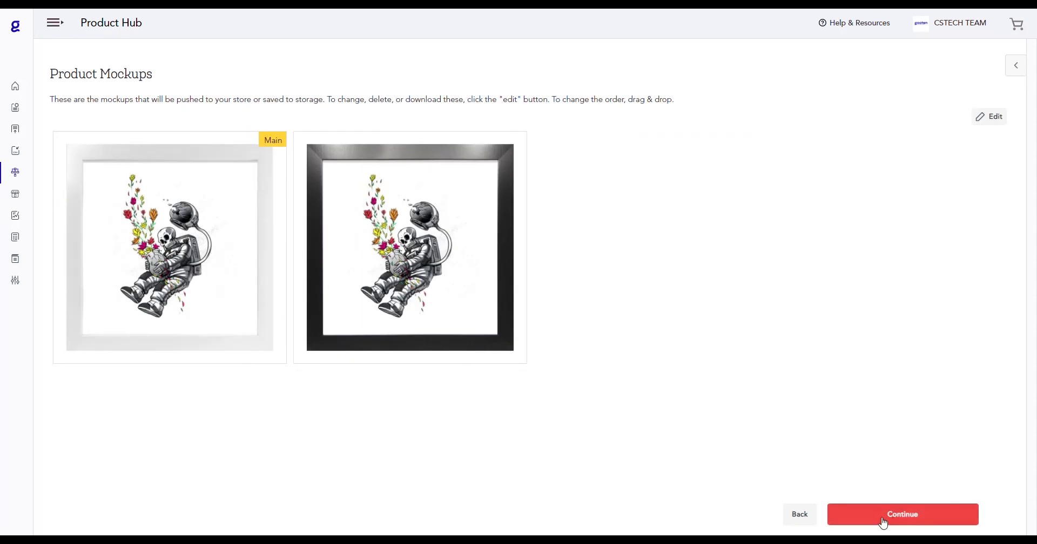
{"action": "left_click", "coordinate": [901, 514]}
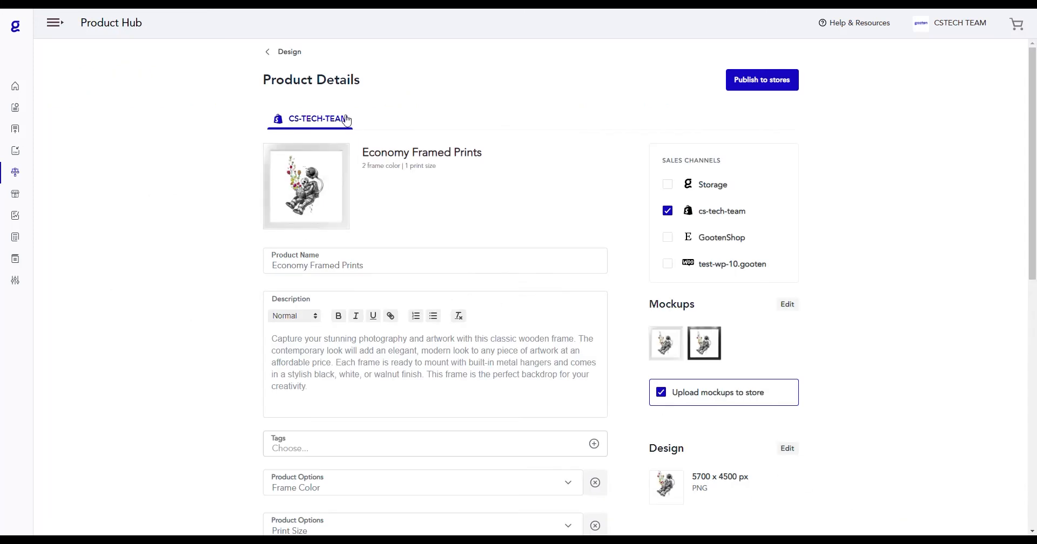
{"action": "mouse_move", "coordinate": [336, 95]}
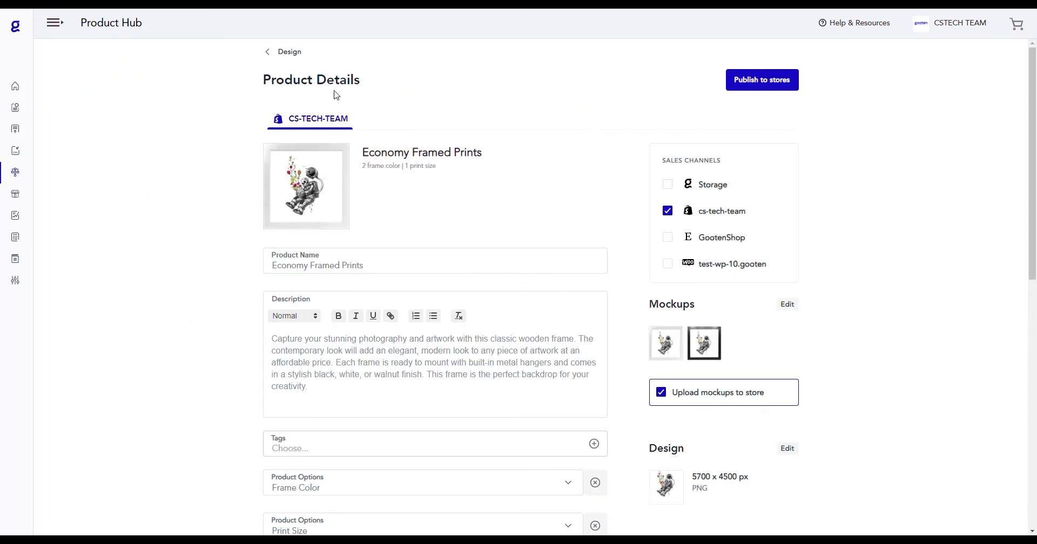
{"action": "mouse_move", "coordinate": [405, 156]}
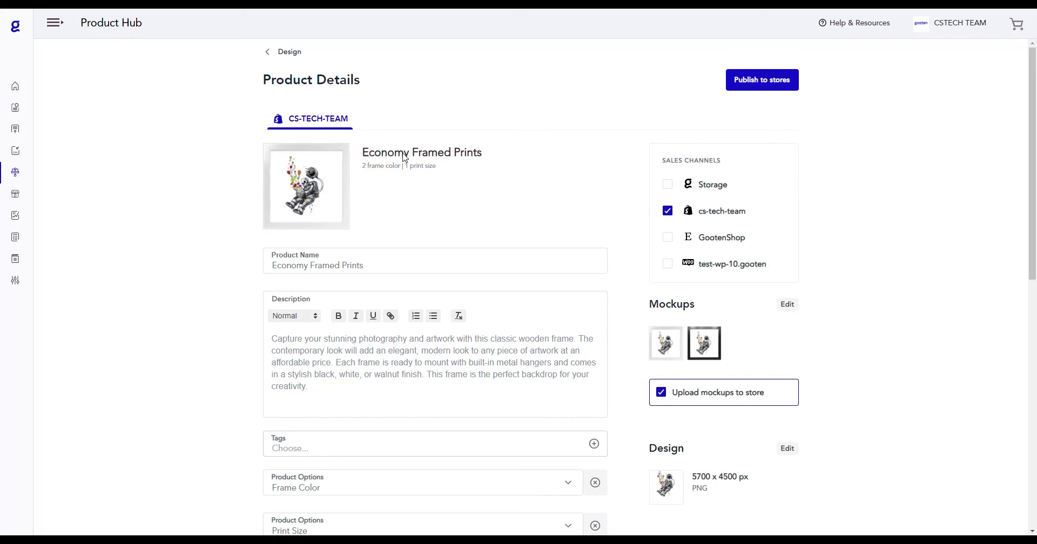
{"action": "triple_click", "coordinate": [317, 265]}
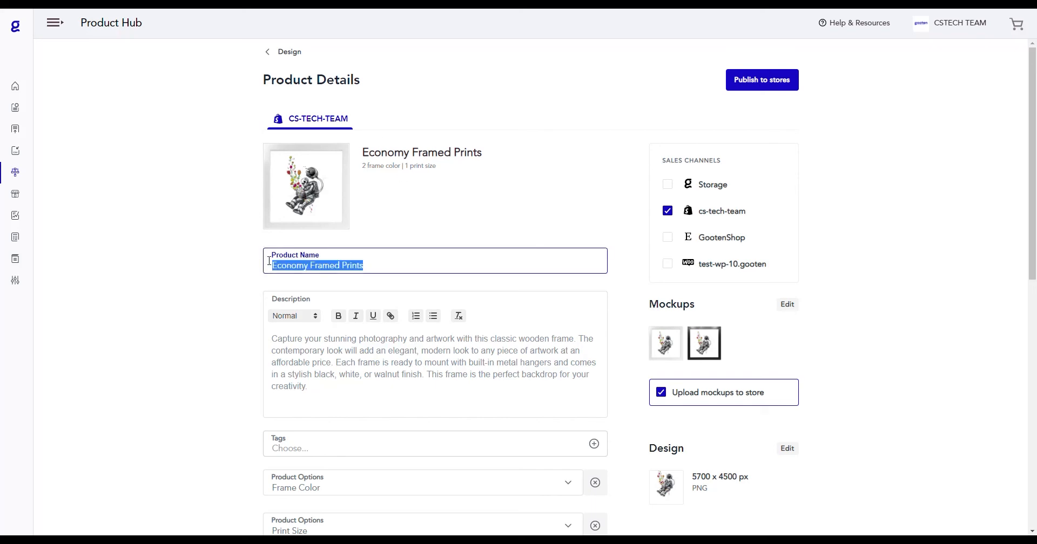
{"action": "type", "text": "Skeleton Flwo"}
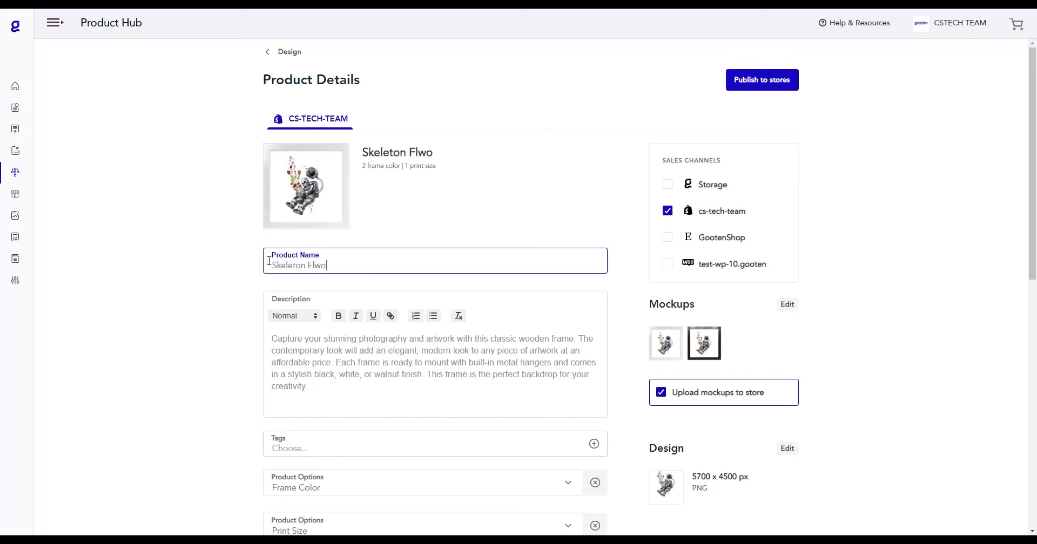
{"action": "type", "text": "Skeleton Flower Frame"}
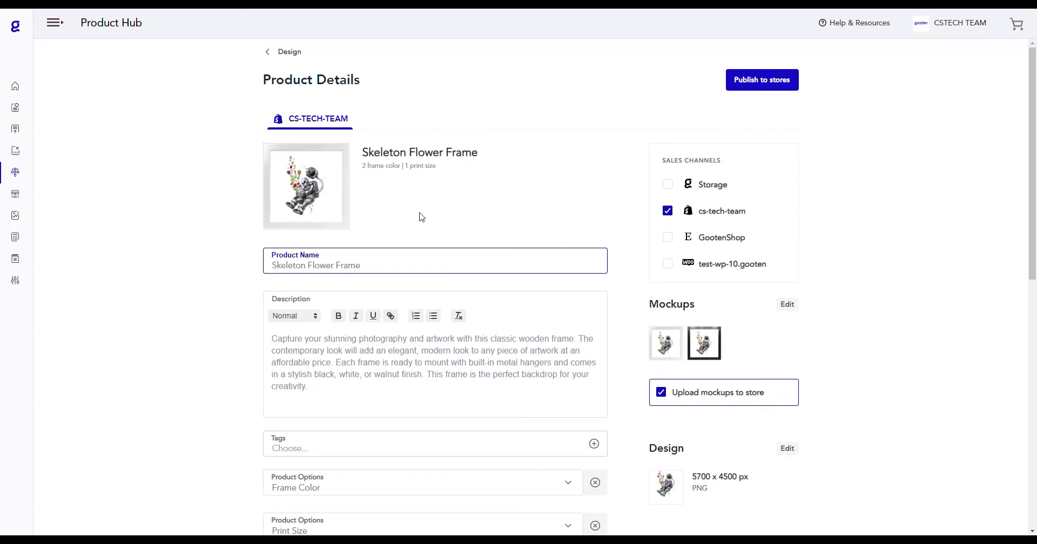
{"action": "left_click", "coordinate": [346, 385]}
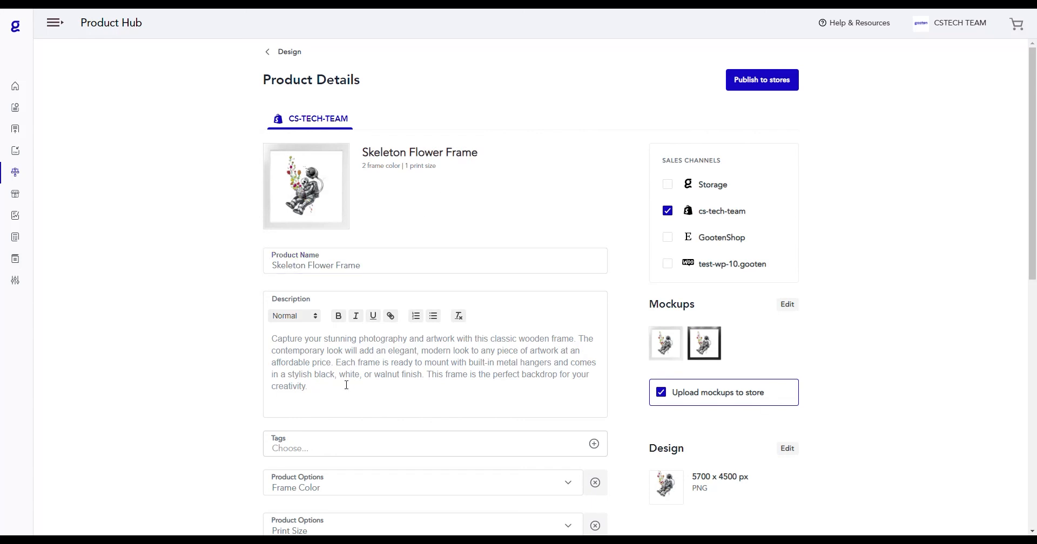
{"action": "scroll", "scroll_direction": "down", "scroll_amount": 3}
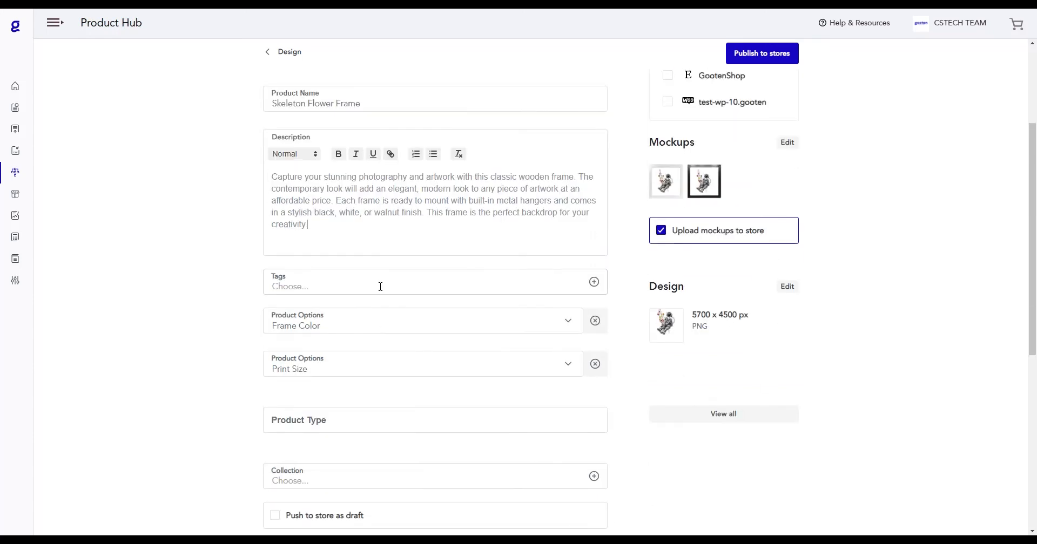
{"action": "left_click", "coordinate": [568, 320]}
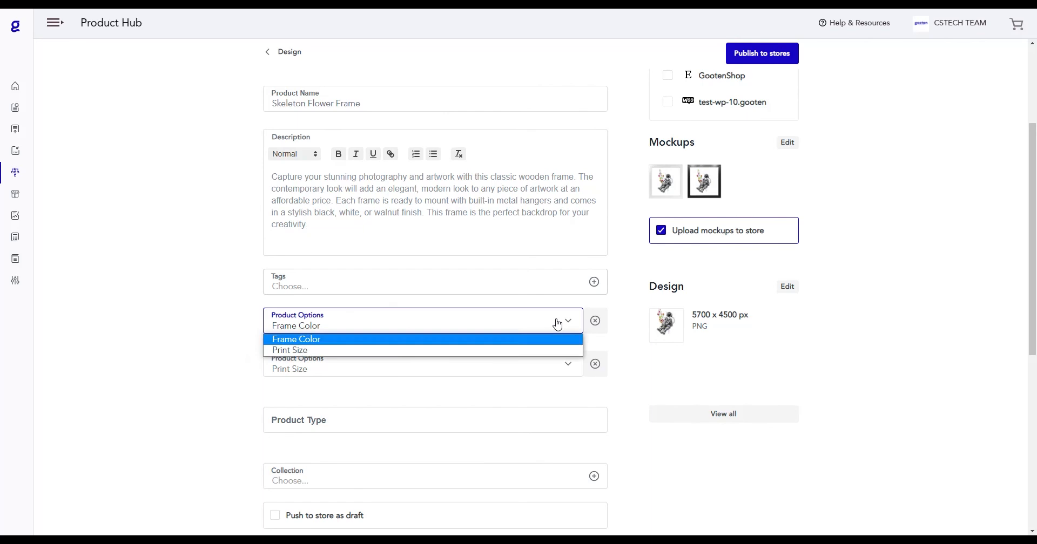
{"action": "left_click", "coordinate": [296, 339]}
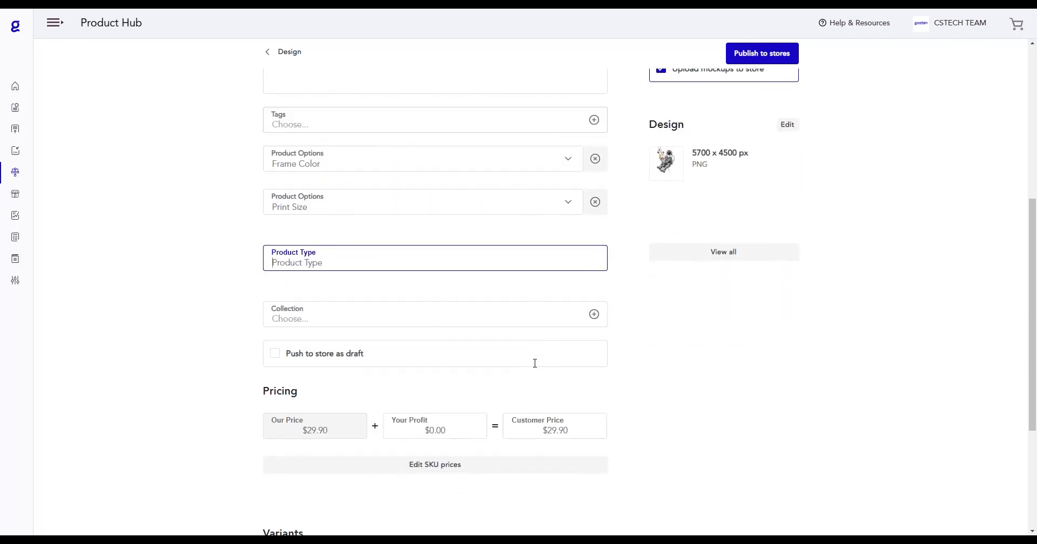
{"action": "left_click", "coordinate": [418, 318]}
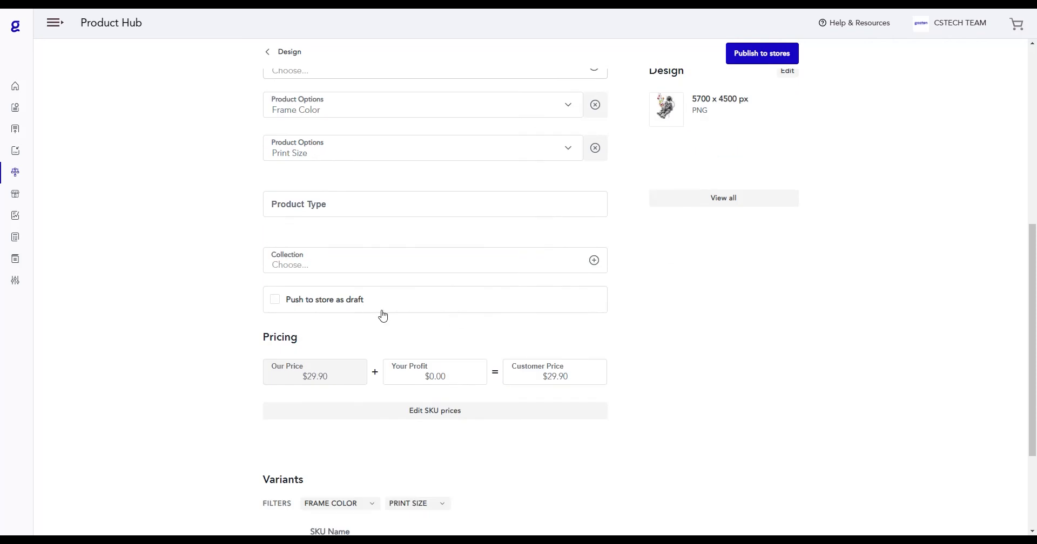
{"action": "mouse_move", "coordinate": [329, 312]}
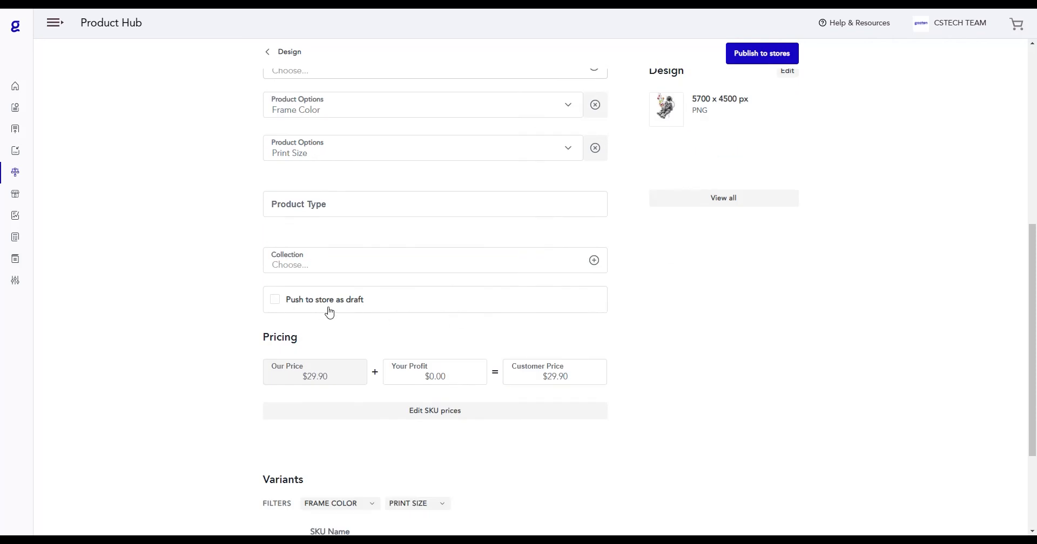
{"action": "scroll", "scroll_direction": "down", "scroll_amount": 3}
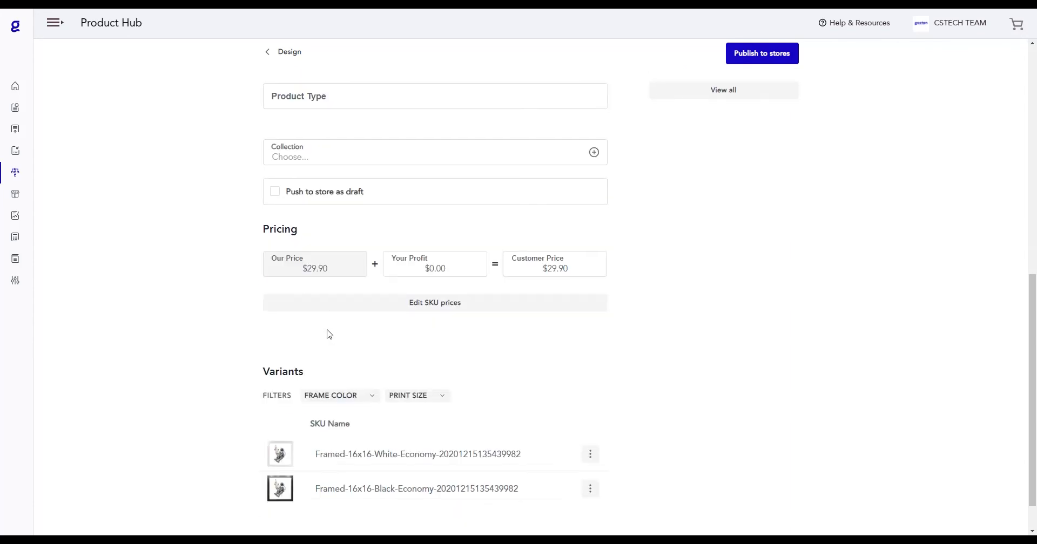
{"action": "mouse_move", "coordinate": [320, 284]}
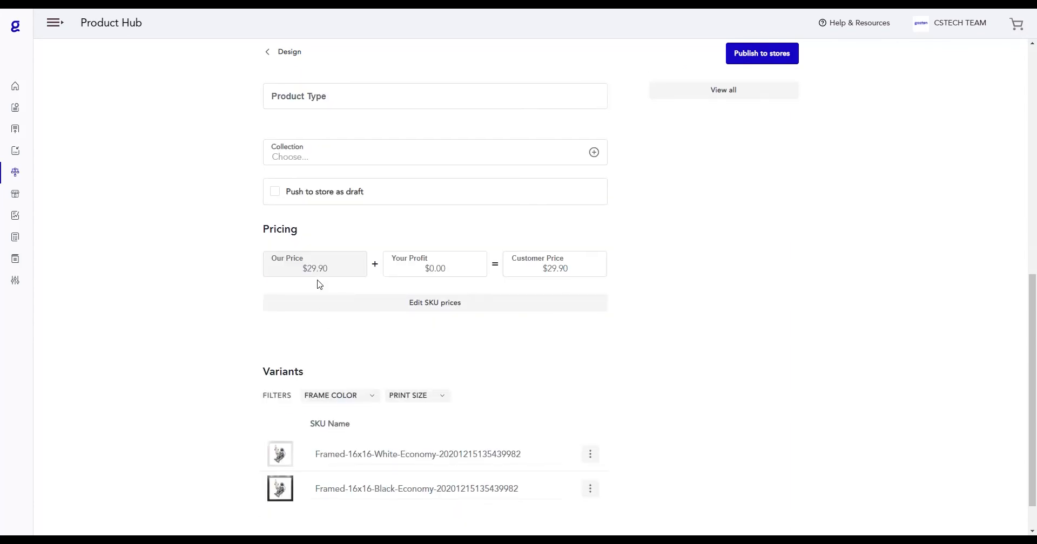
{"action": "mouse_move", "coordinate": [554, 284]}
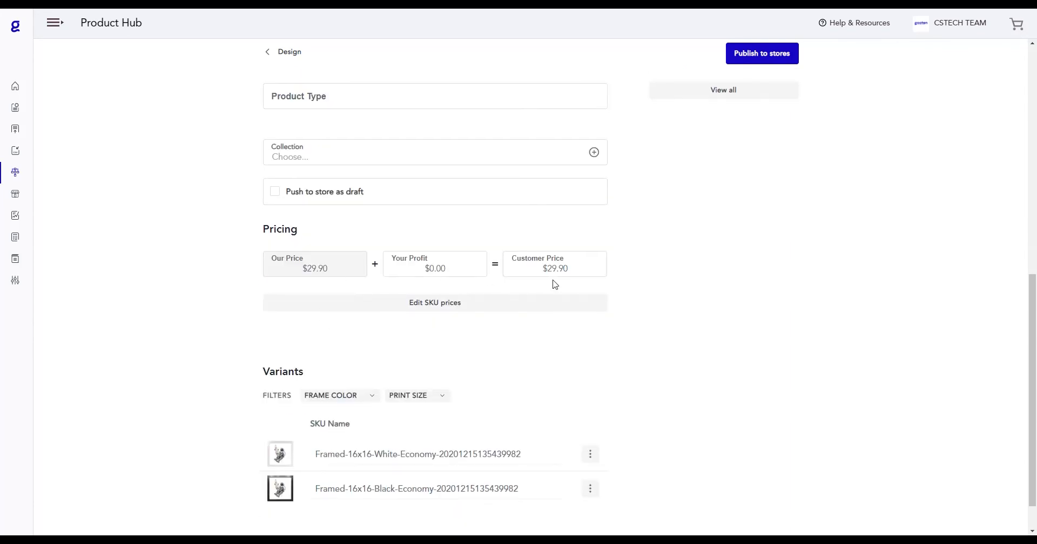
{"action": "mouse_move", "coordinate": [526, 305]}
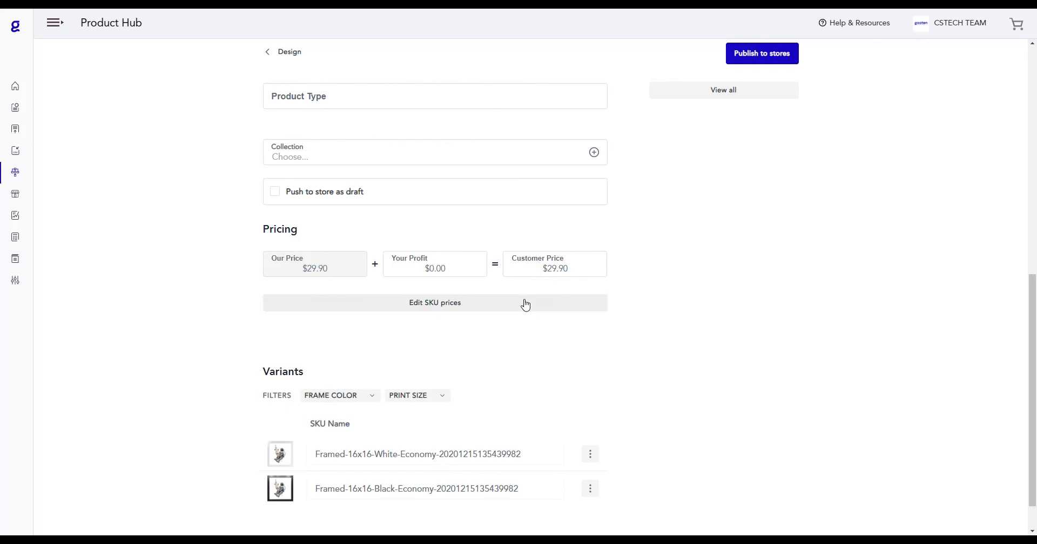
Step: Enter a 10.00 profit for the White and Black variants and save the prices
{"action": "left_click", "coordinate": [435, 303]}
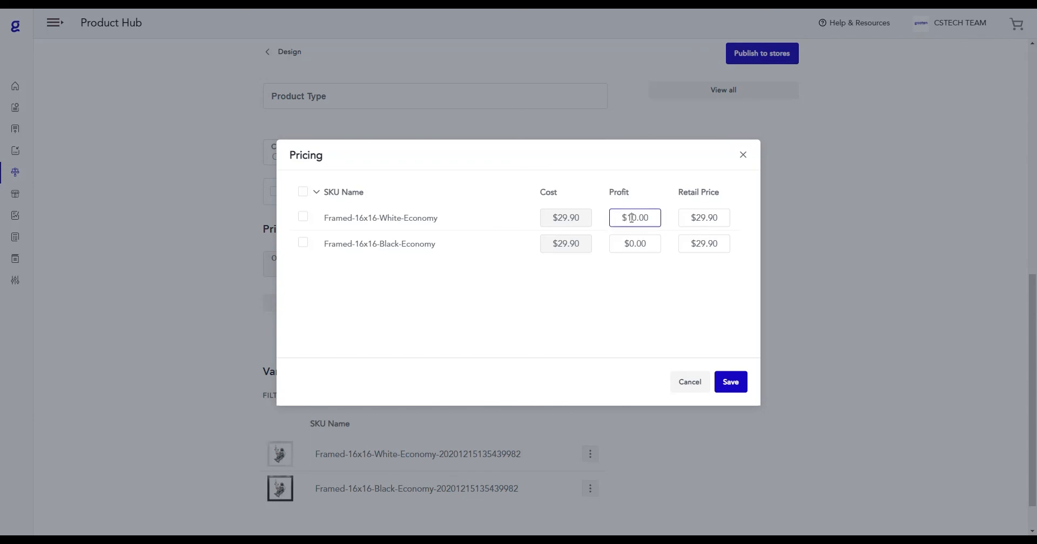
{"action": "type", "text": "10.00"}
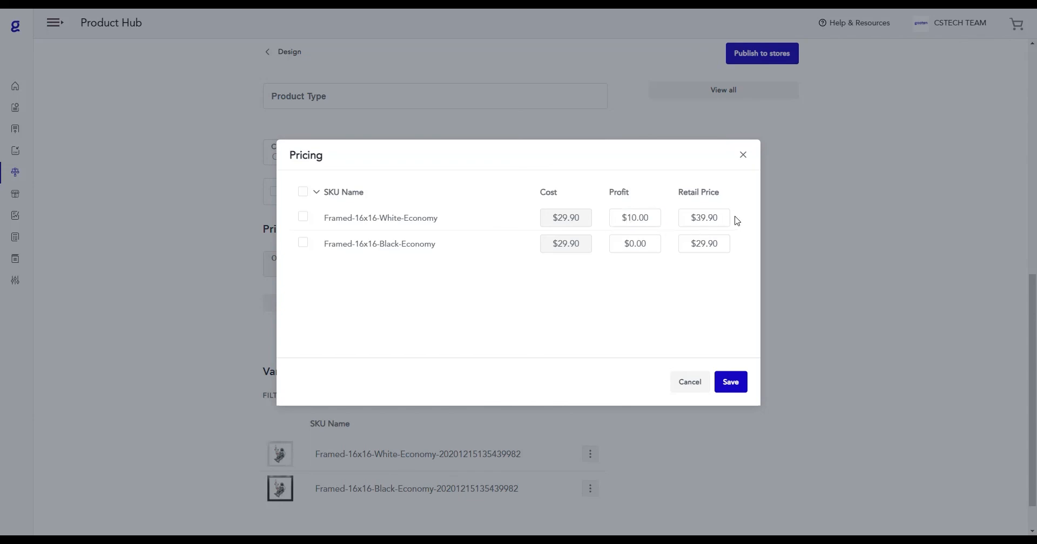
{"action": "left_click", "coordinate": [634, 244]}
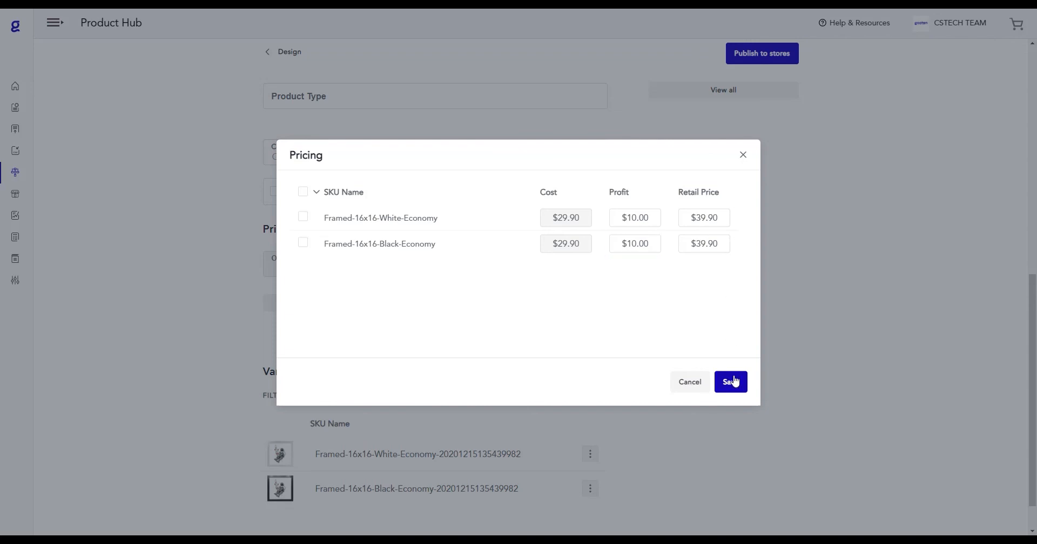
{"action": "left_click", "coordinate": [730, 382]}
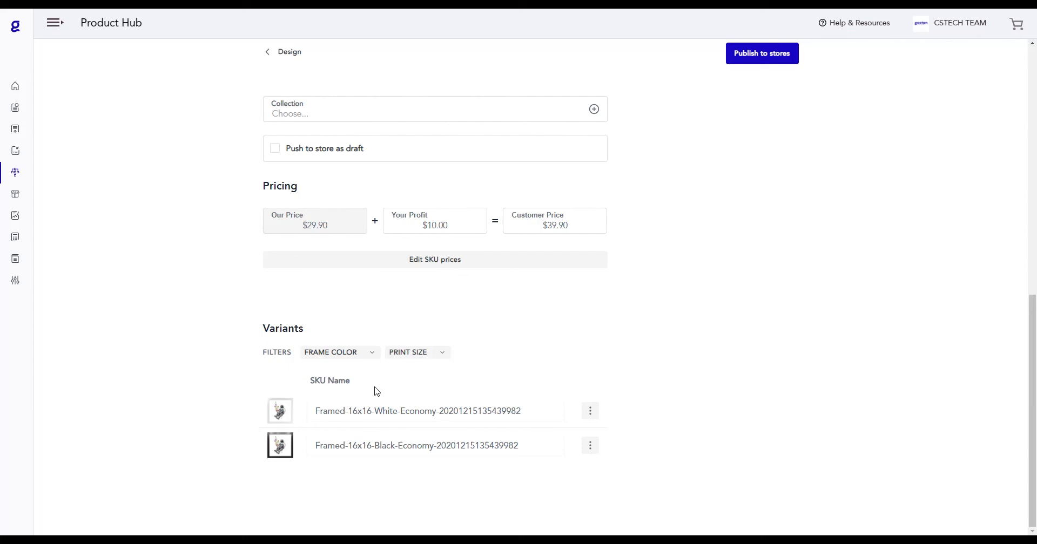
{"action": "mouse_move", "coordinate": [410, 435]}
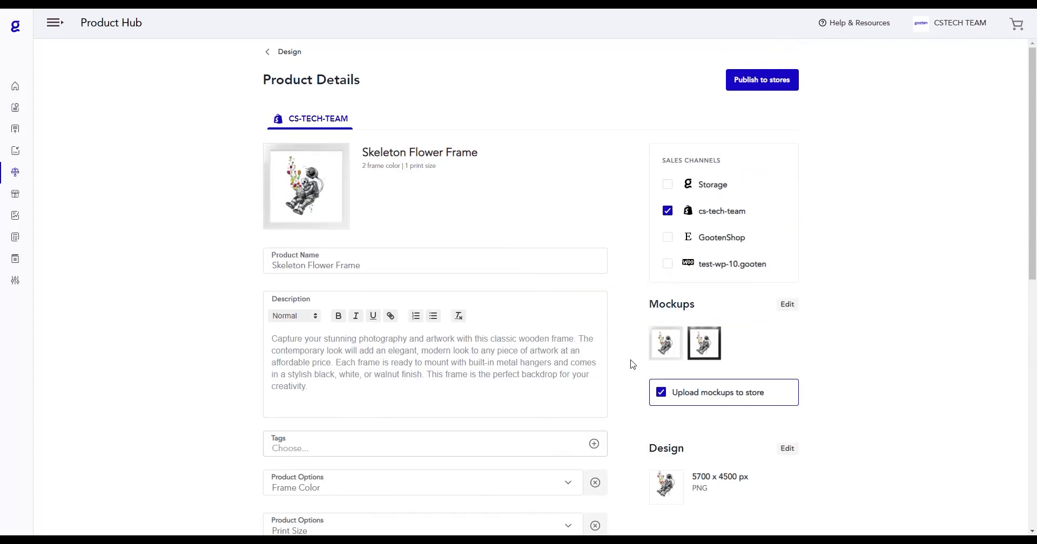
{"action": "mouse_move", "coordinate": [687, 185]}
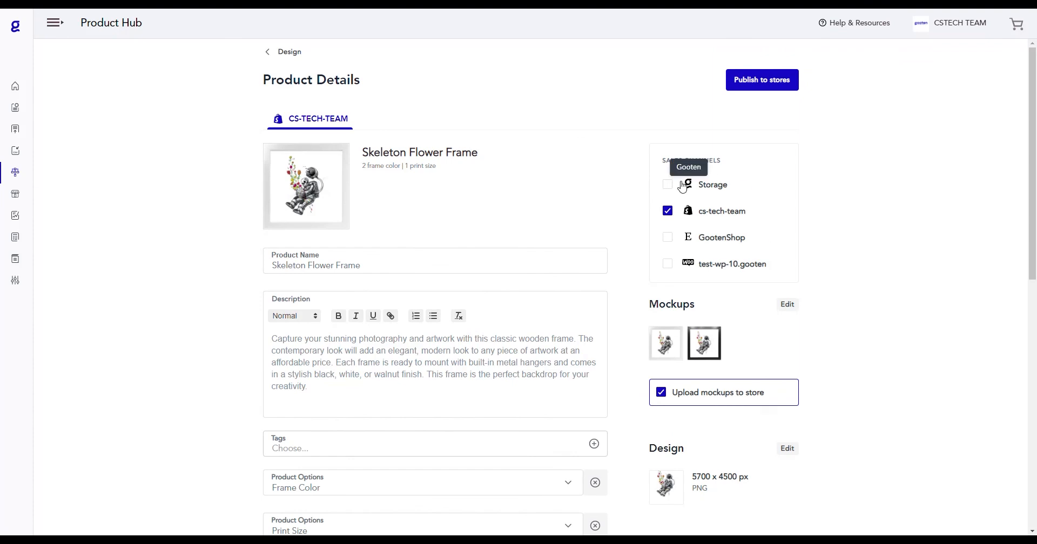
{"action": "mouse_move", "coordinate": [722, 211]}
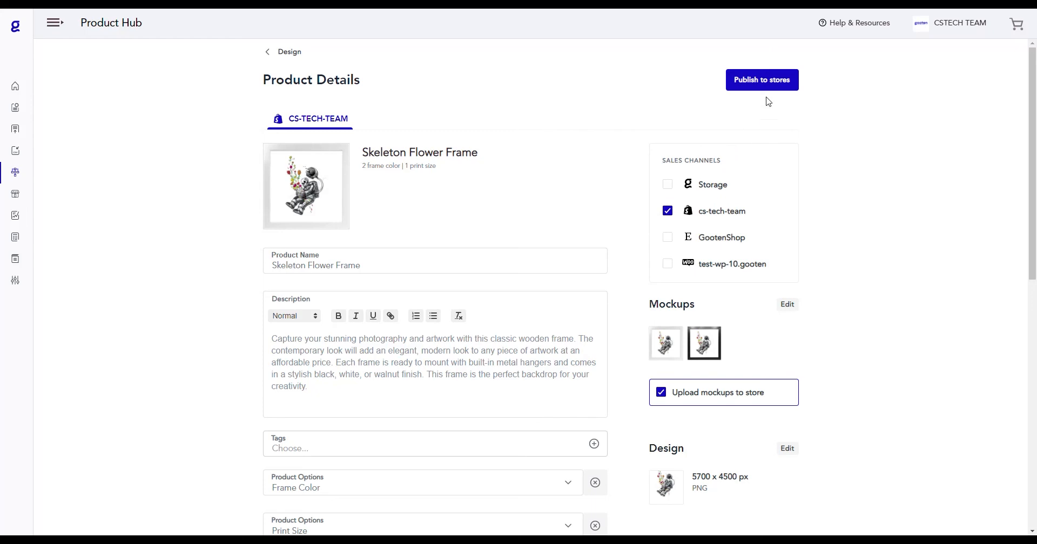
Step: Publish Skeleton Flower Frame to the cs-tech-team store and dismiss the success notice
{"action": "left_click", "coordinate": [761, 80]}
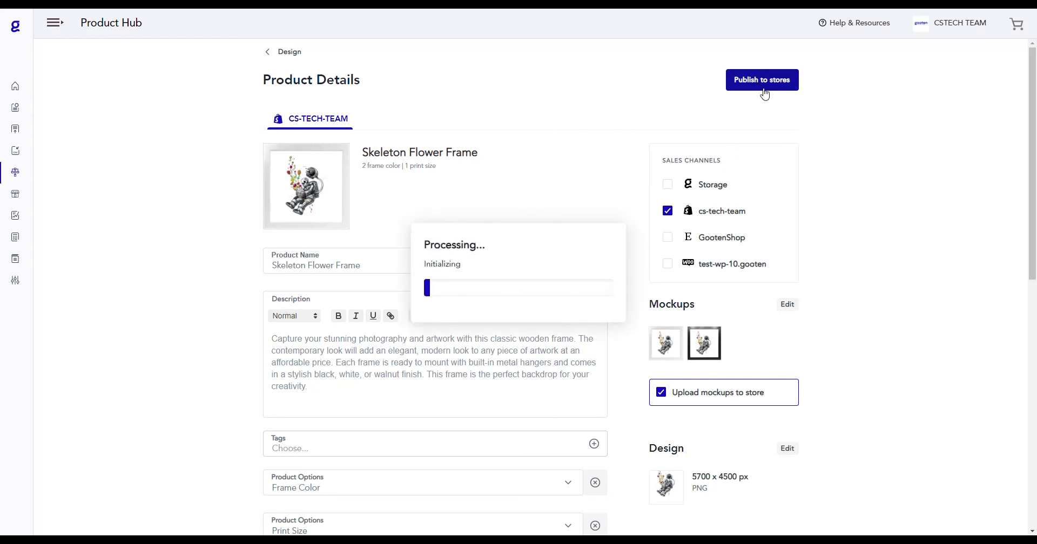
{"action": "left_click", "coordinate": [762, 79]}
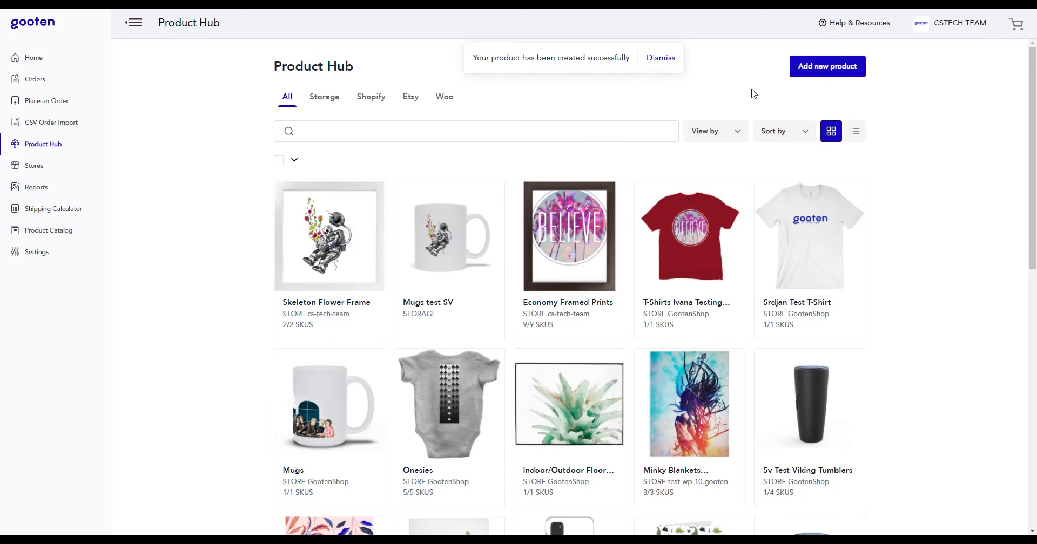
{"action": "mouse_move", "coordinate": [548, 67]}
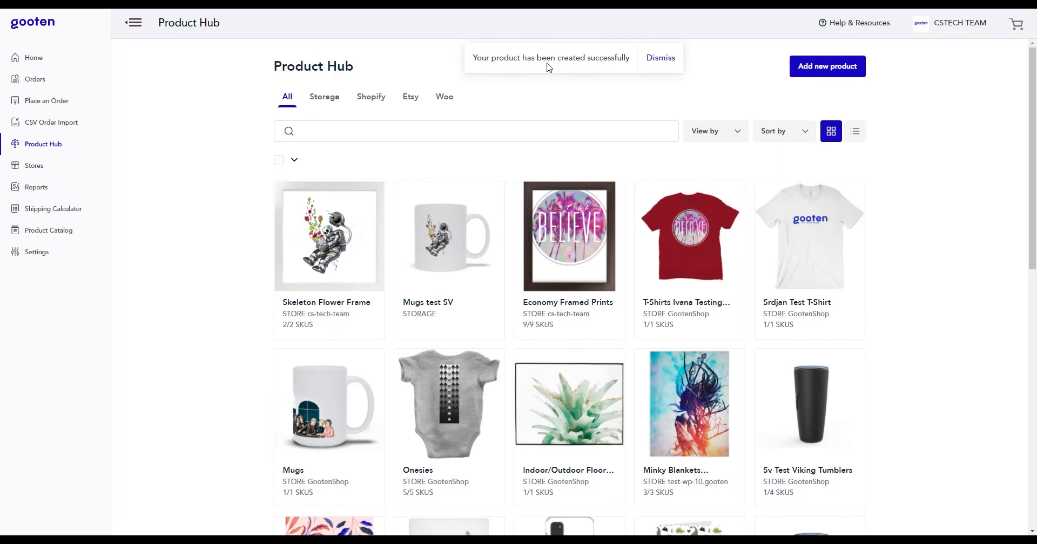
{"action": "left_click", "coordinate": [660, 58]}
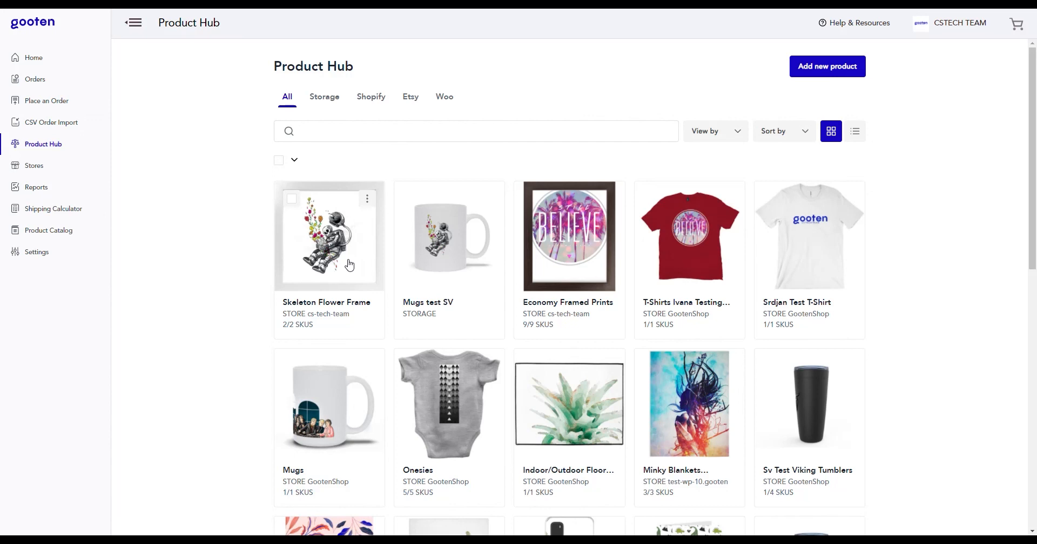
{"action": "mouse_move", "coordinate": [368, 106]}
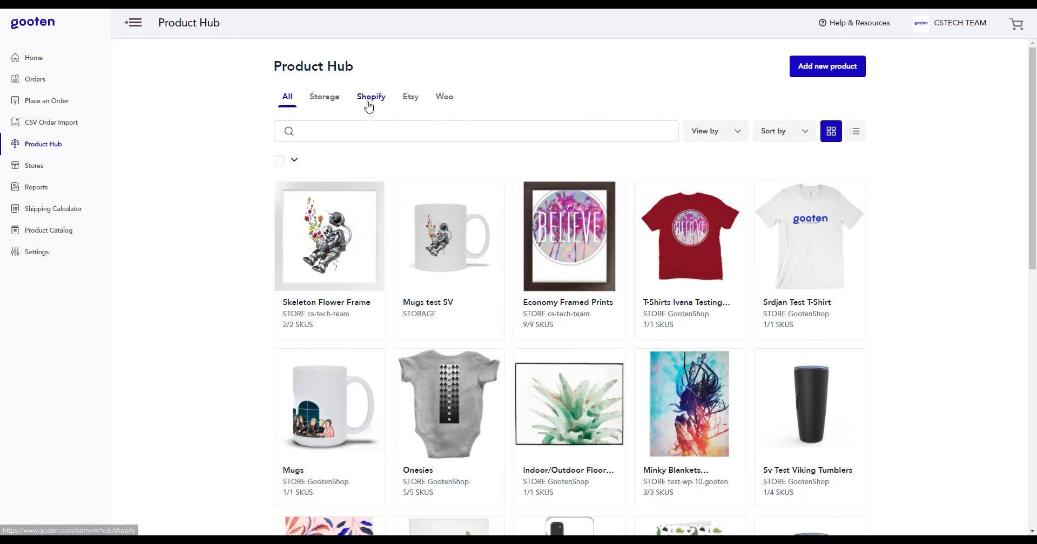
Step: View the Skeleton Flower Frame from the Shopify product list on its live store page
{"action": "left_click", "coordinate": [371, 97]}
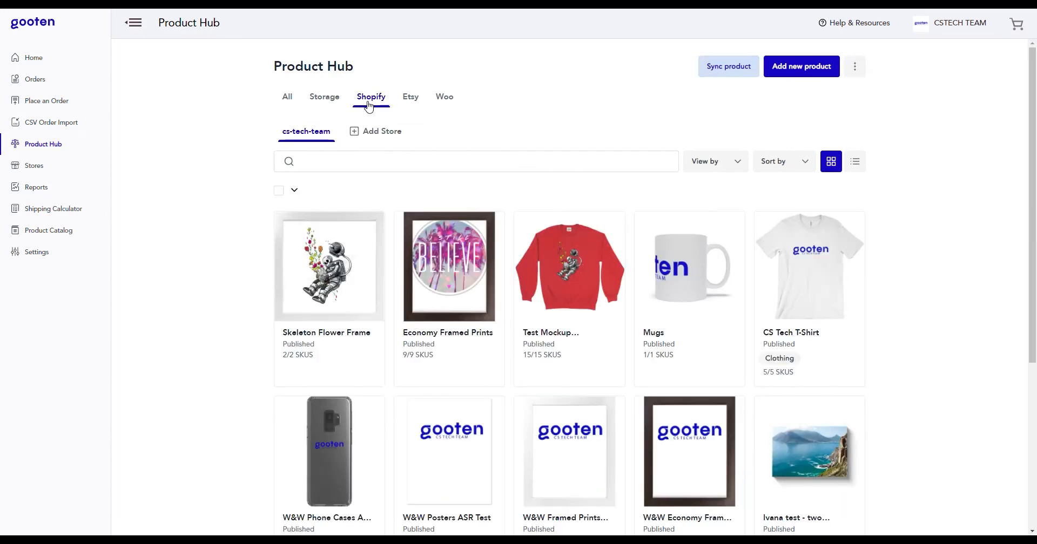
{"action": "mouse_move", "coordinate": [341, 299]}
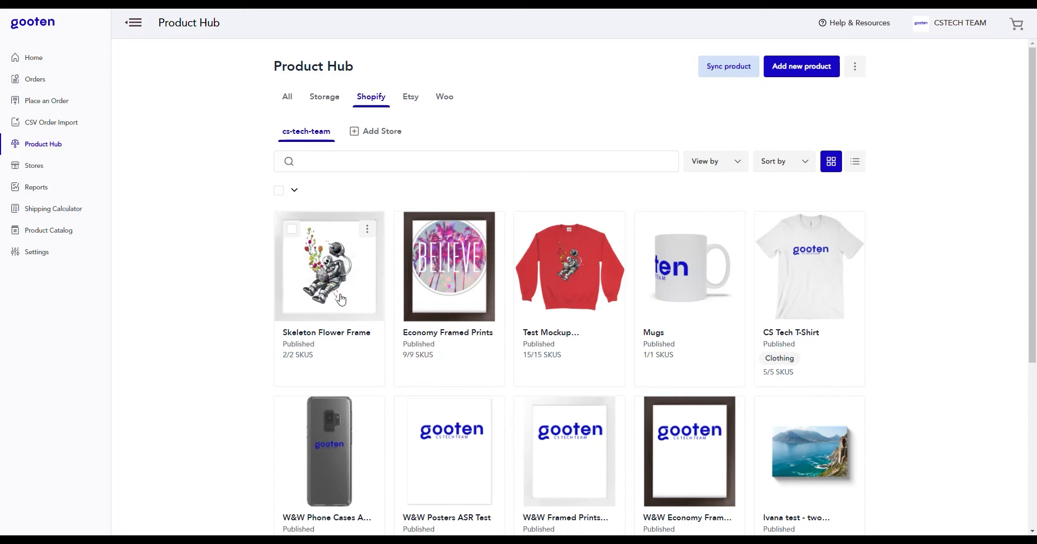
{"action": "left_click", "coordinate": [367, 229]}
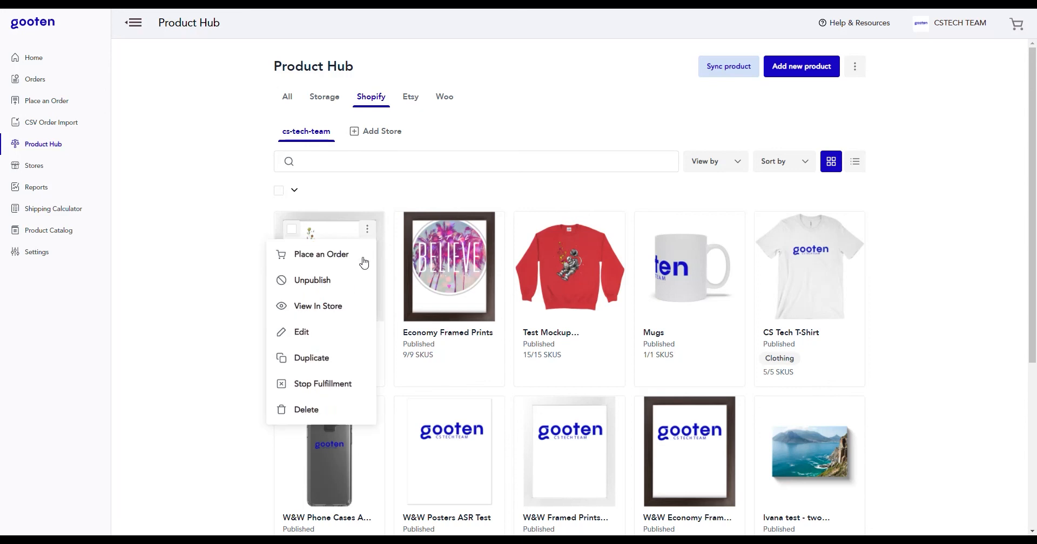
{"action": "left_click", "coordinate": [318, 306]}
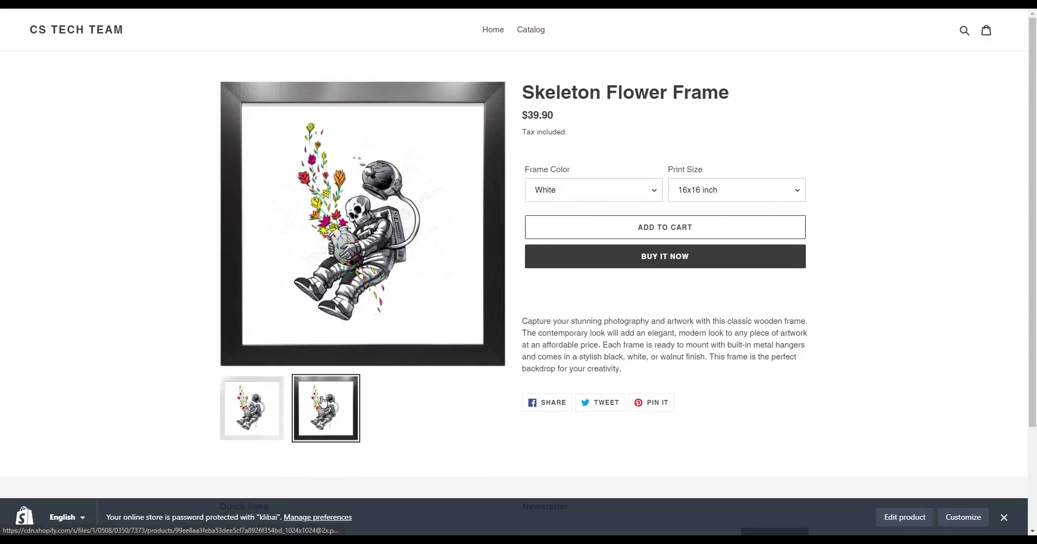
{"action": "left_click", "coordinate": [593, 189]}
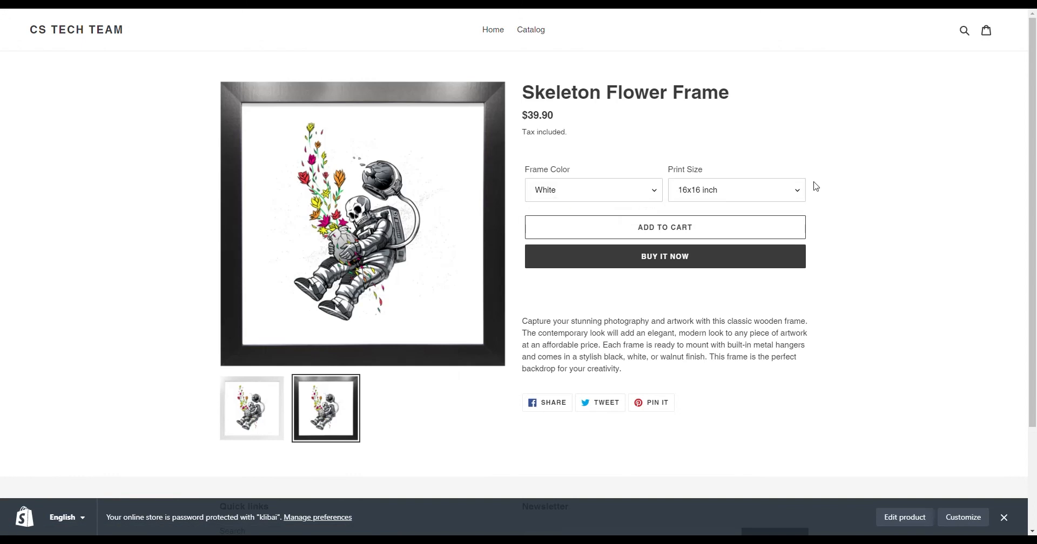
{"action": "mouse_move", "coordinate": [585, 118]}
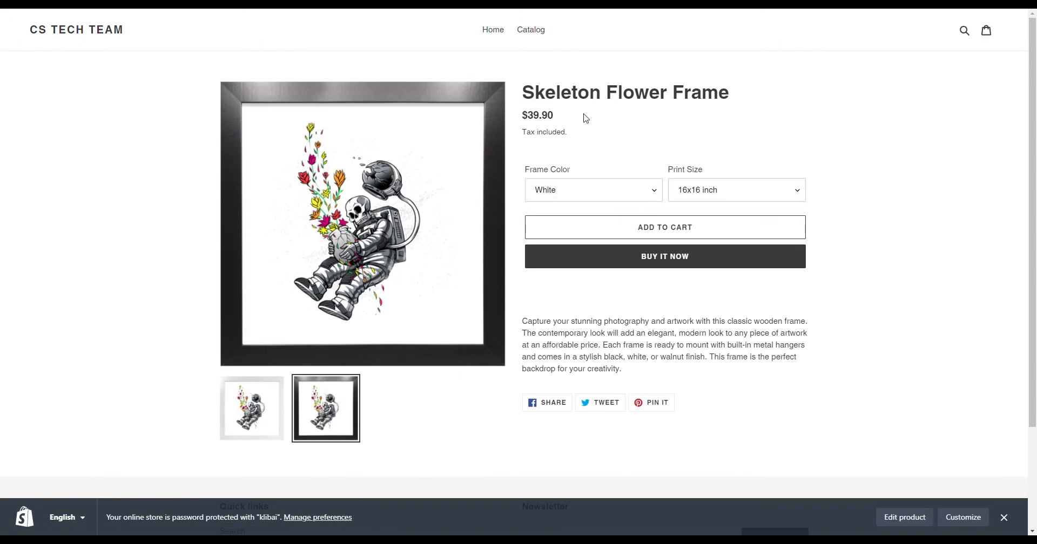